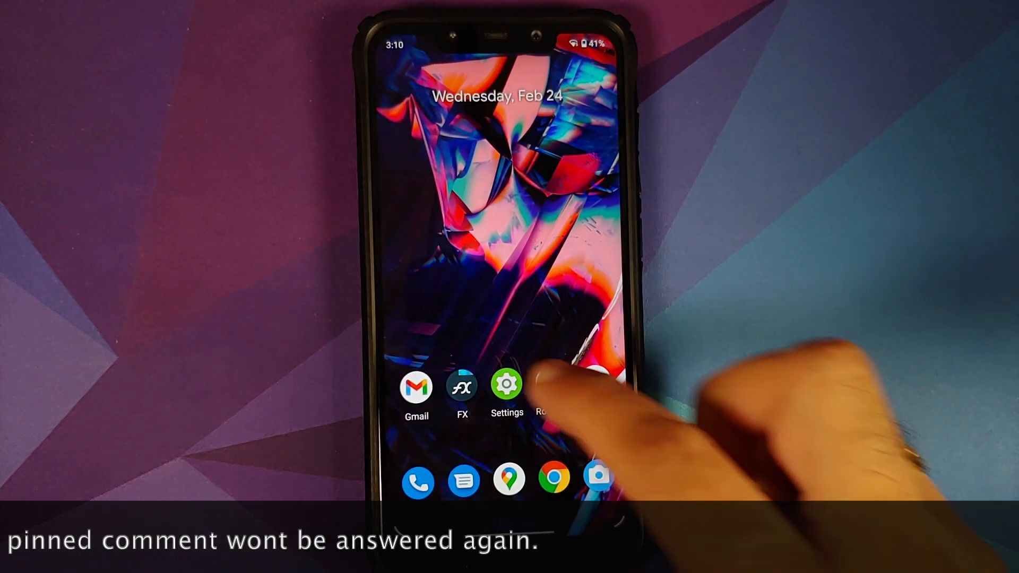
Step: In FX, navigate Main Storage > Android > obb and hit the 'Access was denied' message
{"action": "left_click", "coordinate": [463, 386]}
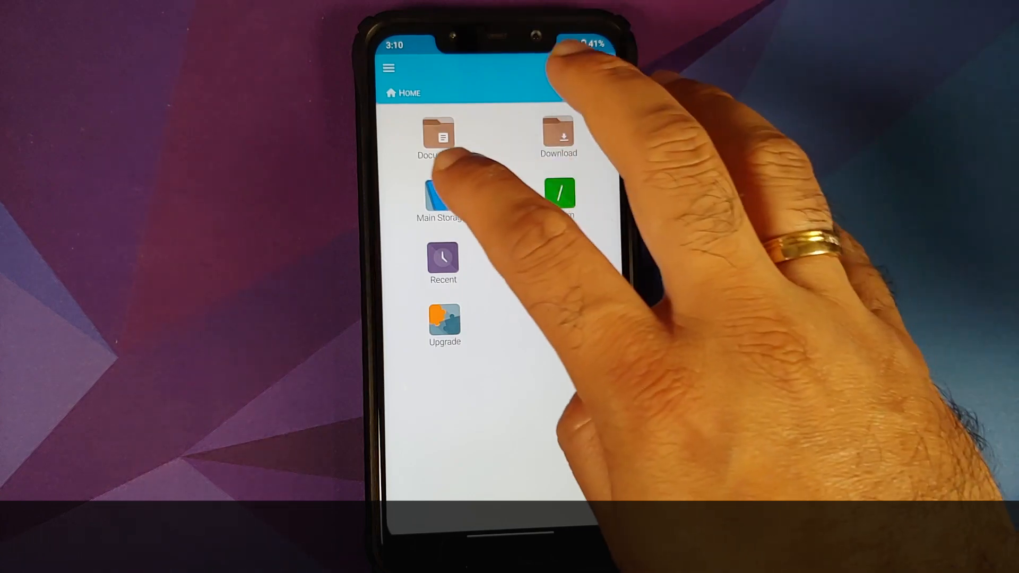
{"action": "left_click", "coordinate": [440, 195]}
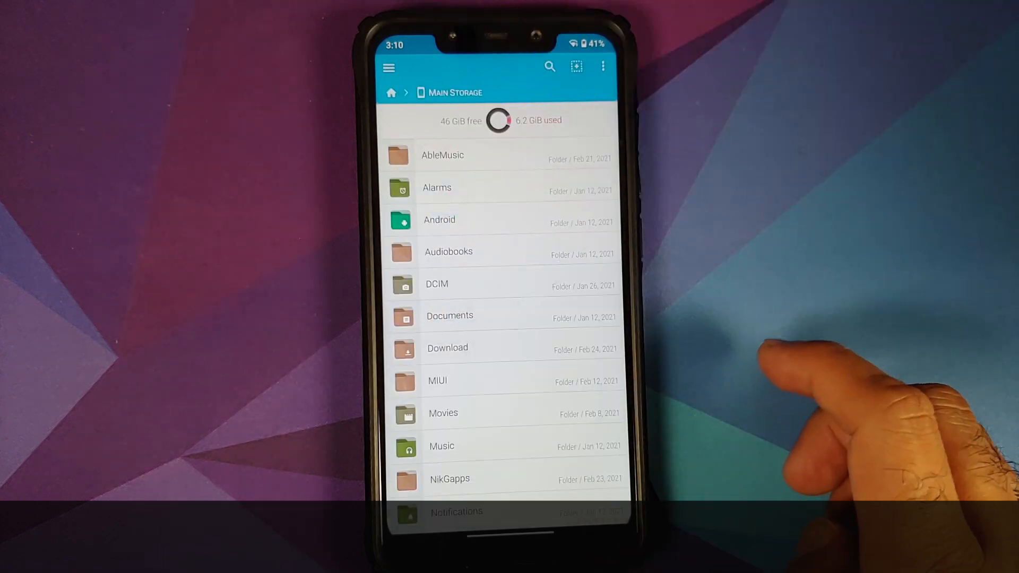
{"action": "left_click", "coordinate": [440, 220]}
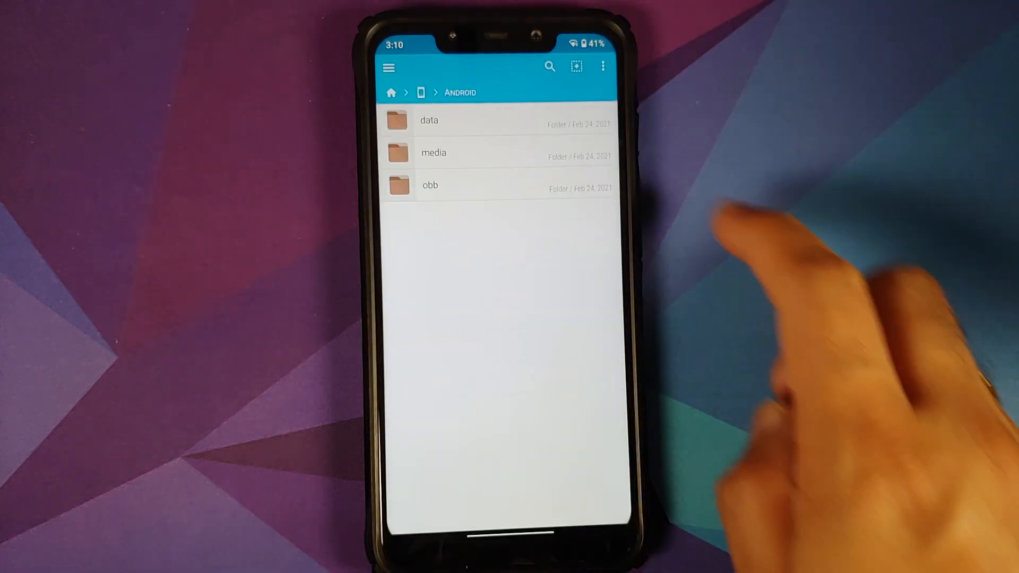
{"action": "left_click", "coordinate": [429, 120]}
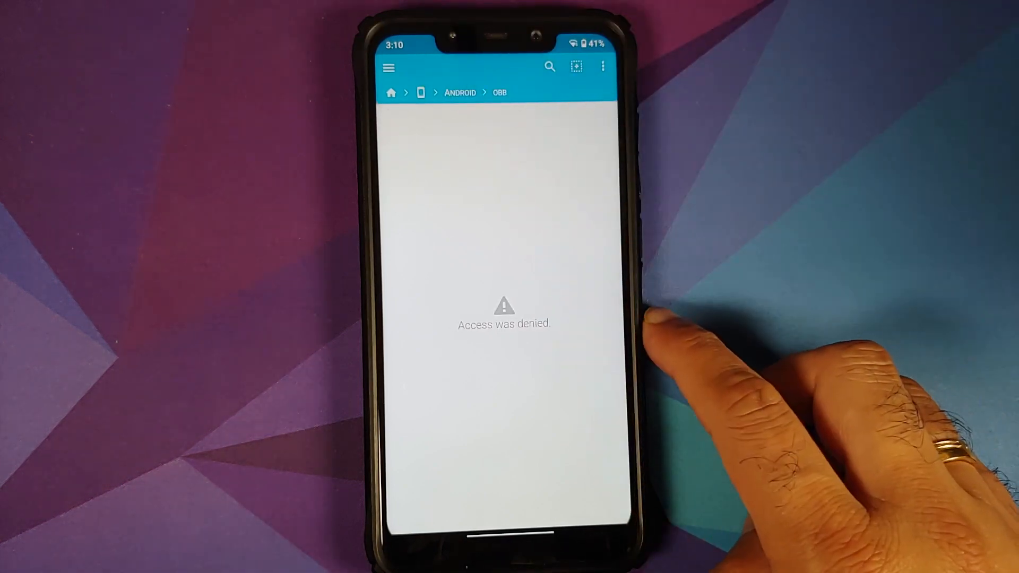
Step: Back out of obb to the Android folder and return to the phone's home screen
{"action": "left_click", "coordinate": [420, 93]}
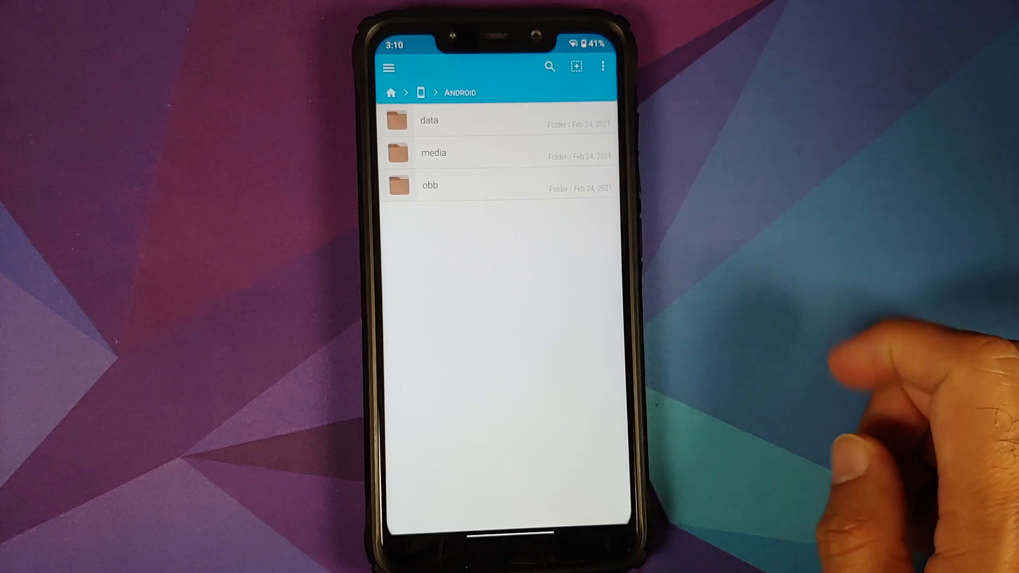
{"action": "mouse_move", "coordinate": [845, 390]}
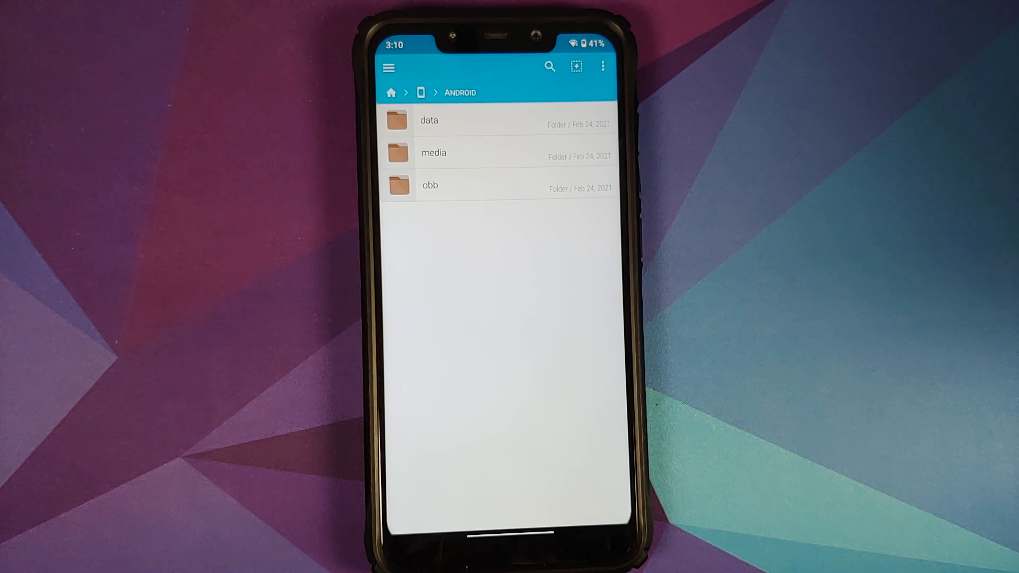
{"action": "key", "text": "home"}
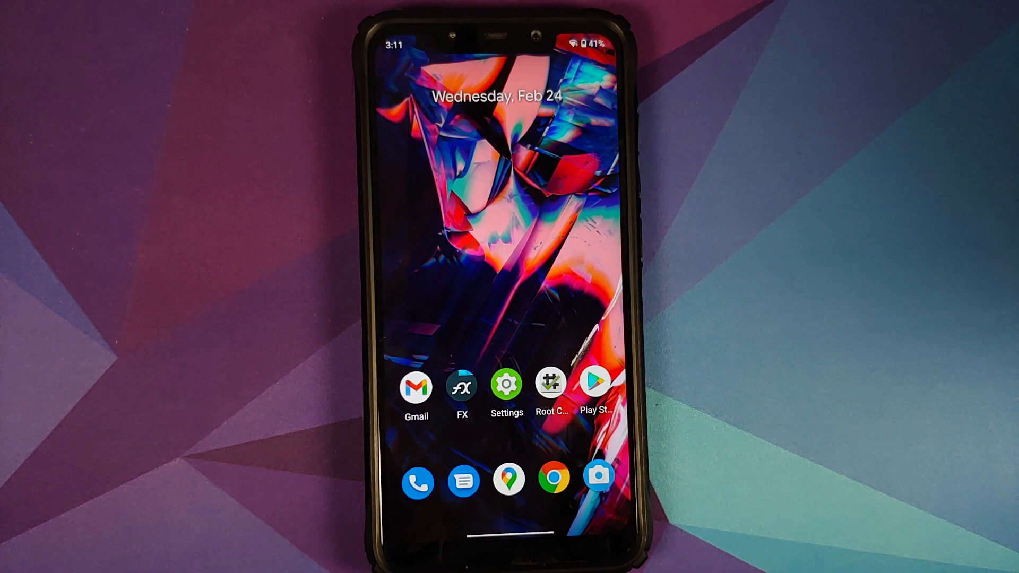
{"action": "left_click", "coordinate": [551, 387]}
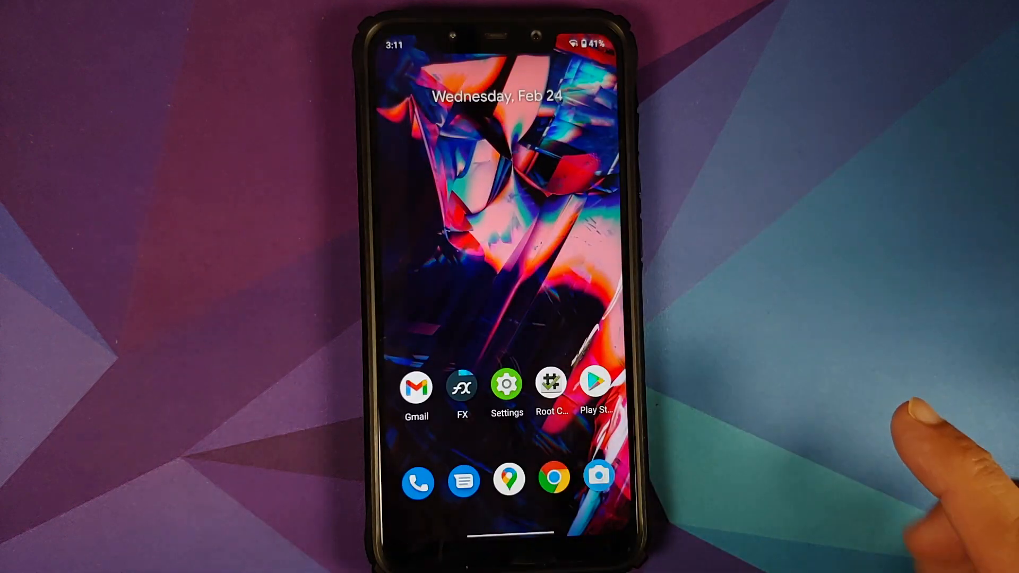
Step: Search Play Store for 'x-plore' and install X-plore File Manager
{"action": "left_click", "coordinate": [595, 384]}
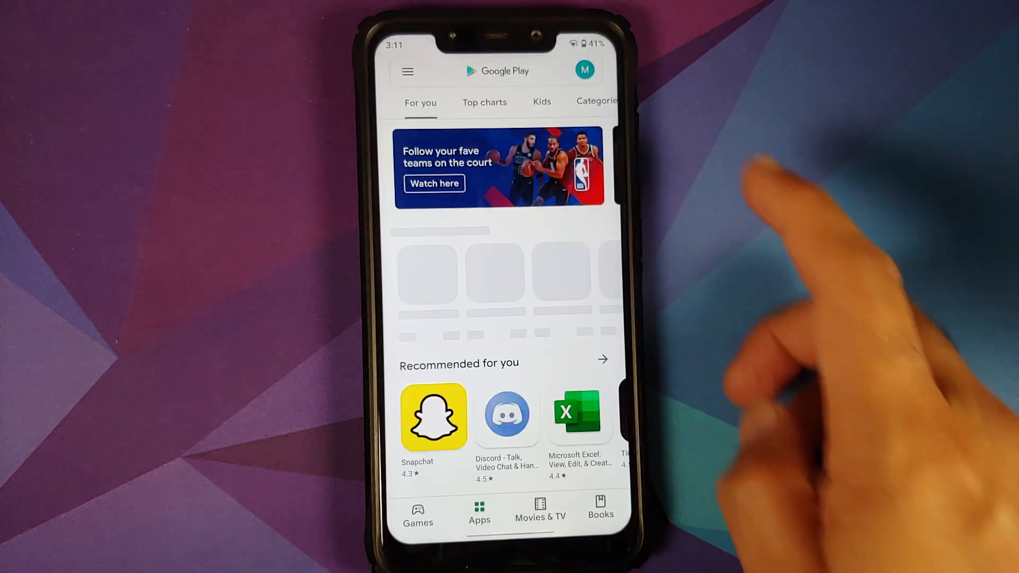
{"action": "left_click", "coordinate": [508, 71]}
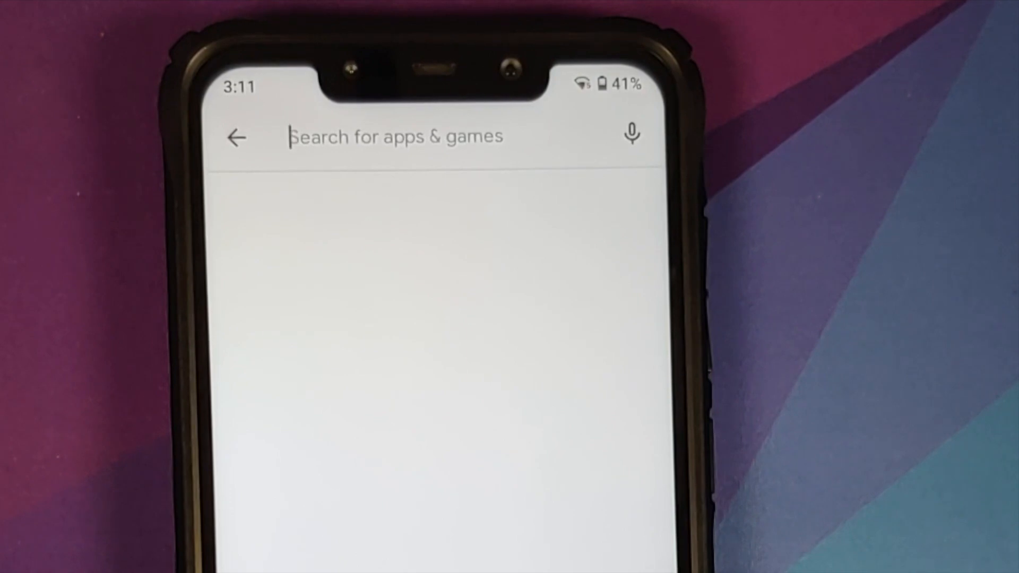
{"action": "type", "text": "x p"}
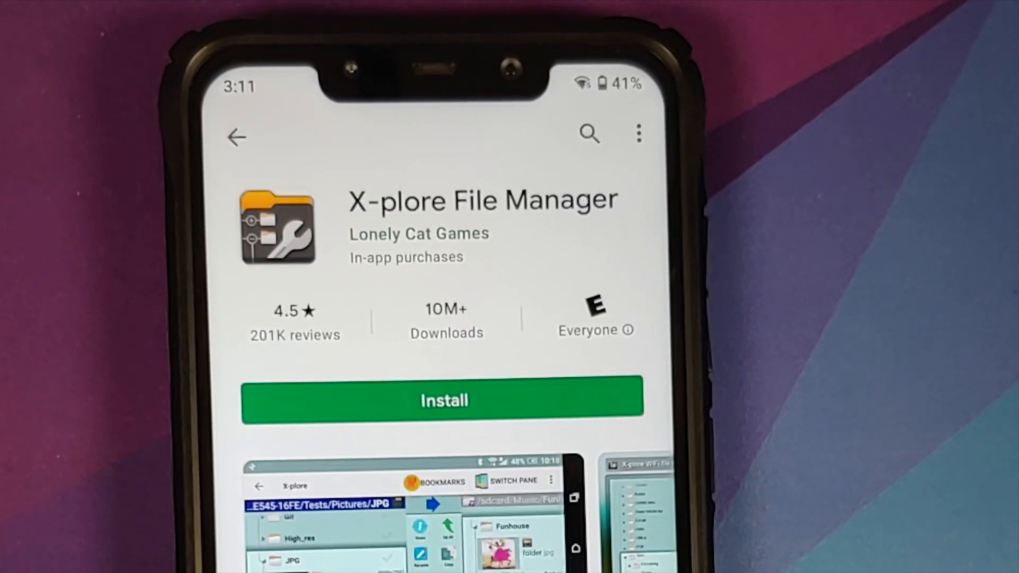
{"action": "left_click", "coordinate": [444, 401]}
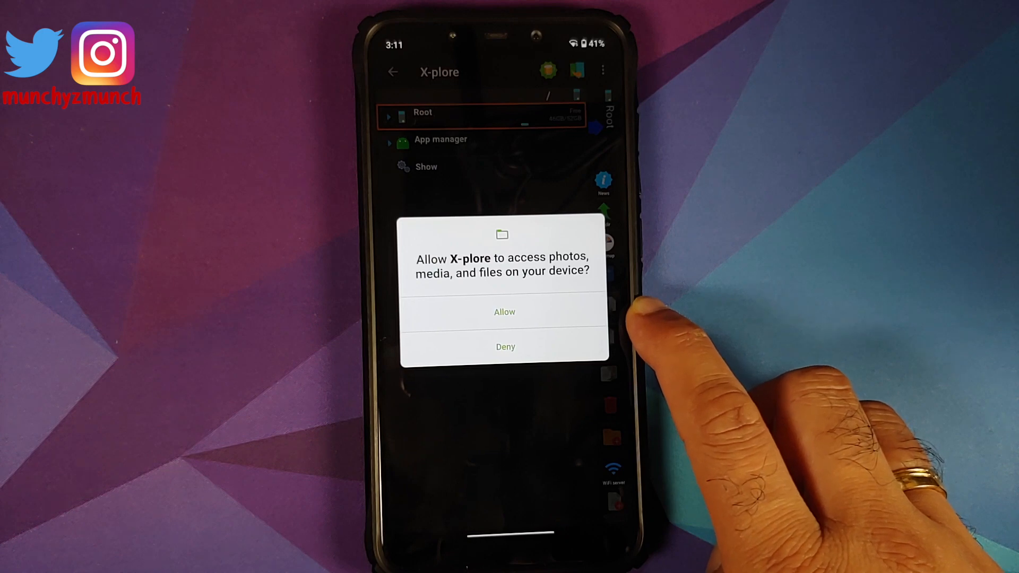
Step: Allow file access, then expand Internal shared storage and its Android folder
{"action": "left_click", "coordinate": [504, 312]}
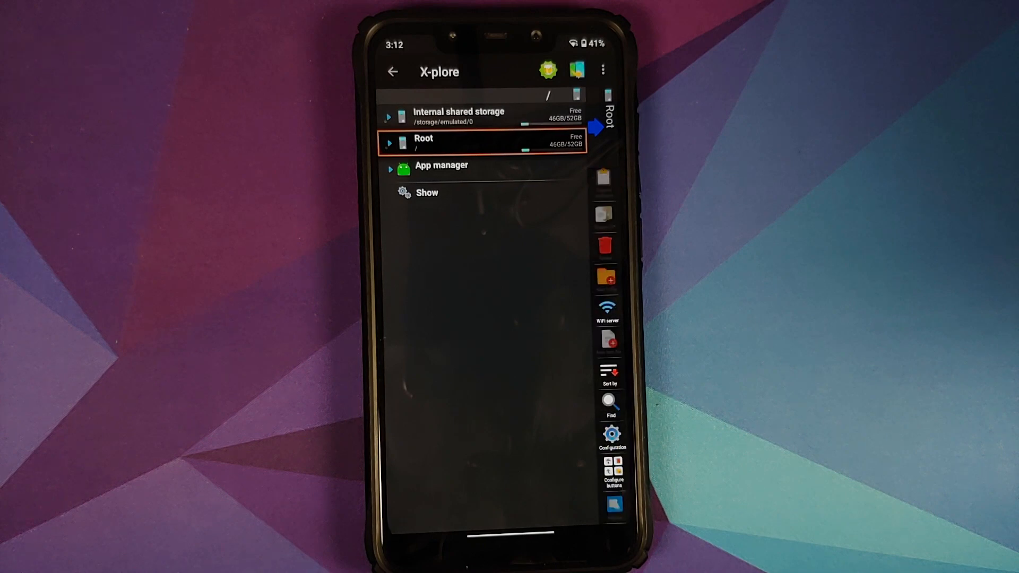
{"action": "scroll", "scroll_direction": "down", "scroll_amount": 3}
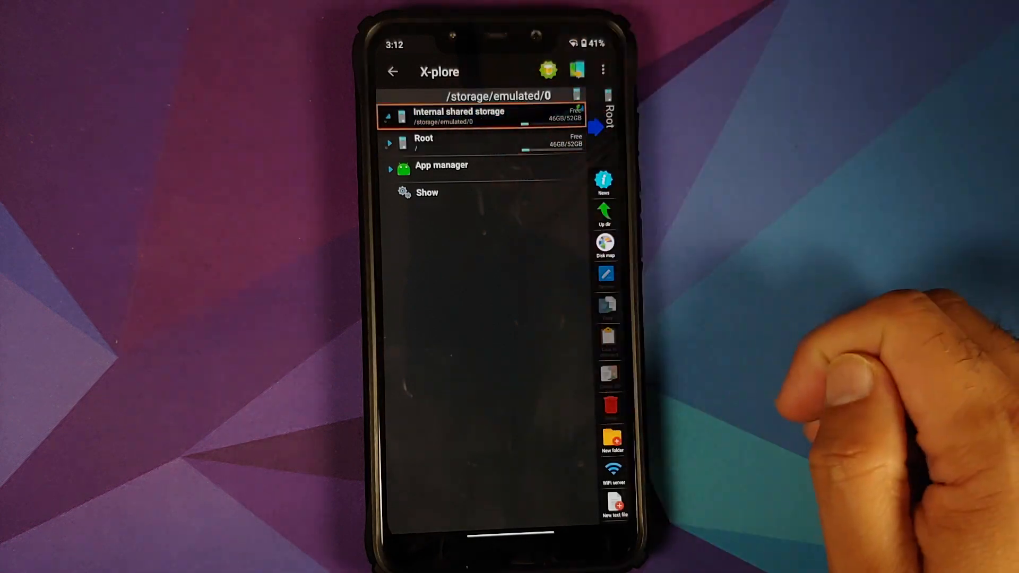
{"action": "left_click", "coordinate": [458, 115]}
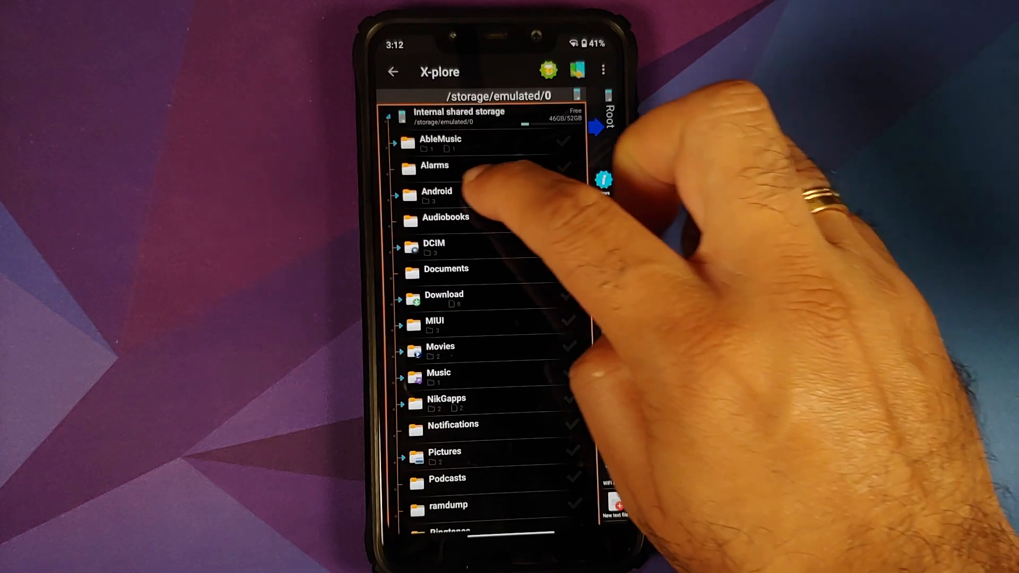
{"action": "left_click", "coordinate": [437, 195]}
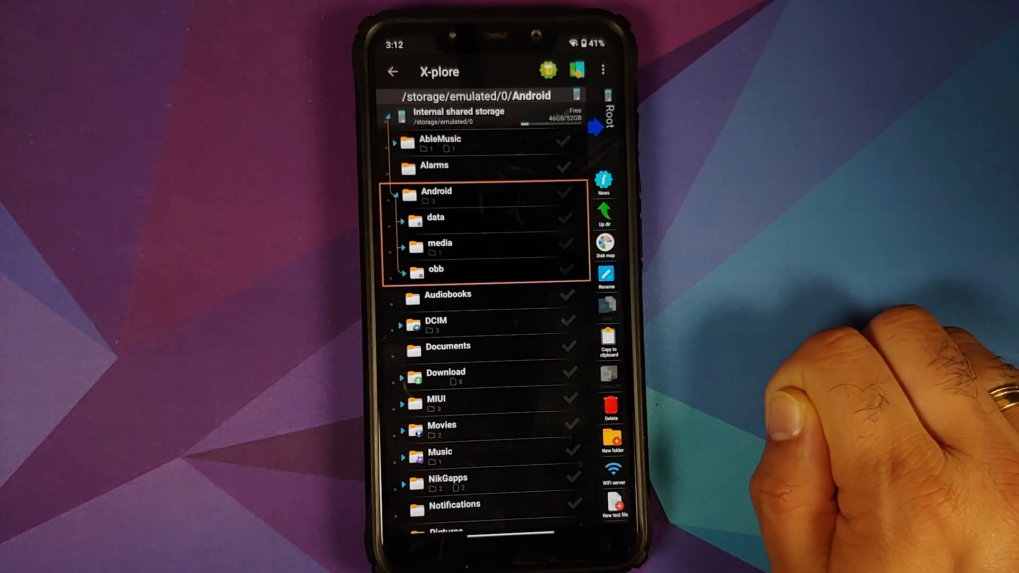
{"action": "mouse_move", "coordinate": [611, 221]}
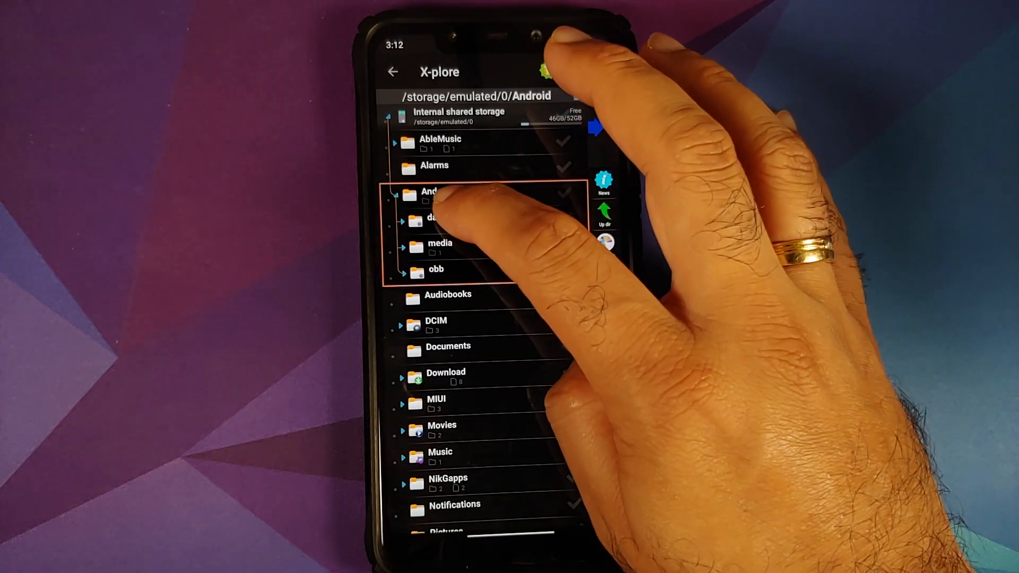
Step: Select obb and grant X-plore access to the Android folder via 'Use this folder' and Allow
{"action": "left_click", "coordinate": [435, 270]}
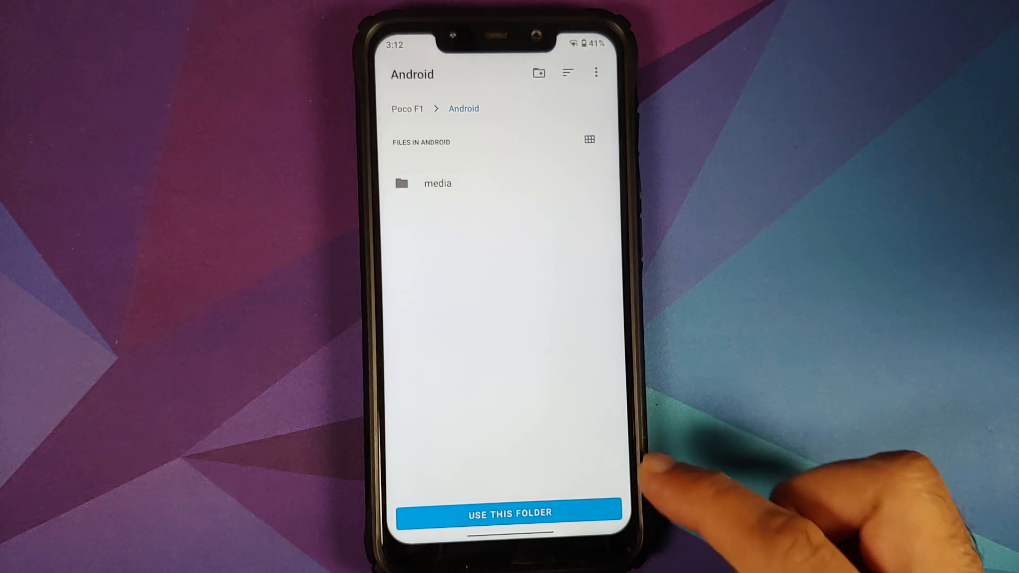
{"action": "left_click", "coordinate": [509, 514]}
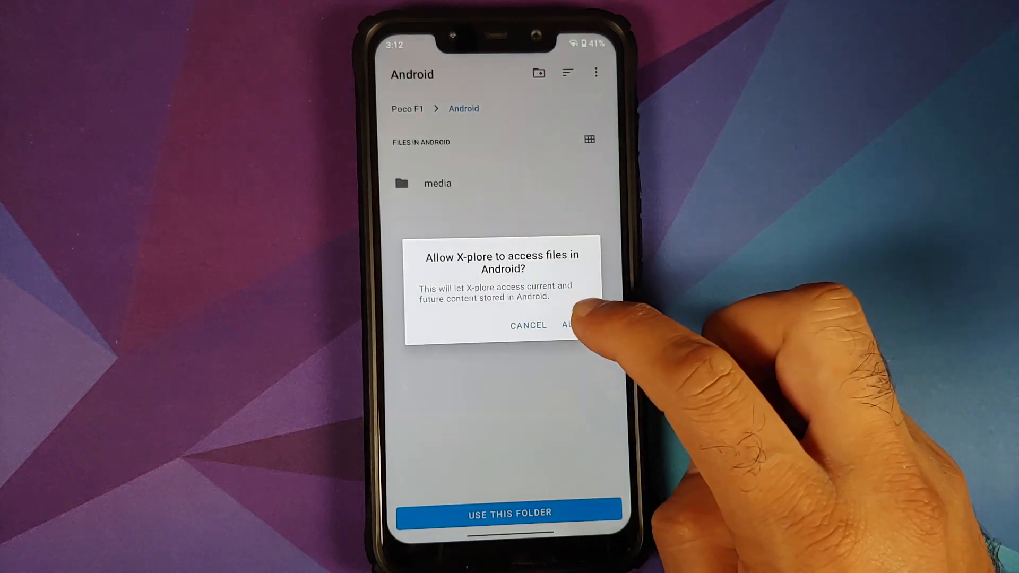
{"action": "left_click", "coordinate": [571, 325]}
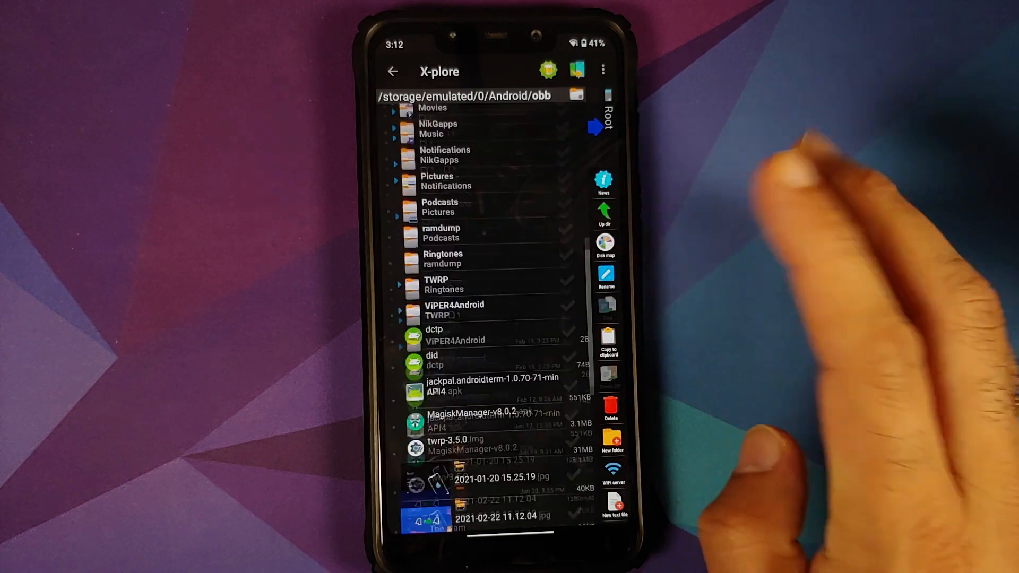
Step: Copy Magisk-v21.4.zip to the clipboard and paste it into Android/obb
{"action": "scroll", "scroll_direction": "down", "scroll_amount": 3}
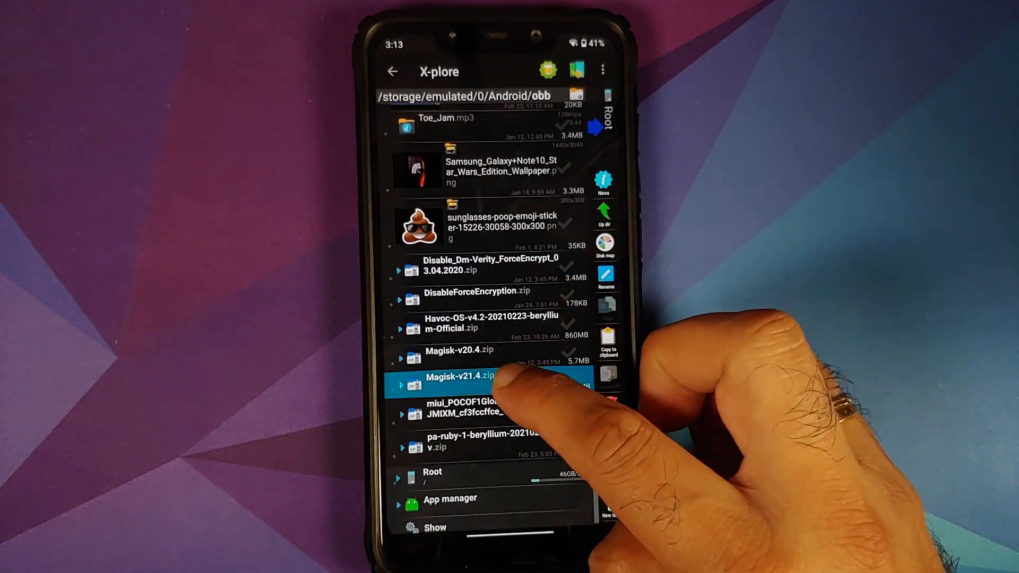
{"action": "left_click", "coordinate": [462, 384]}
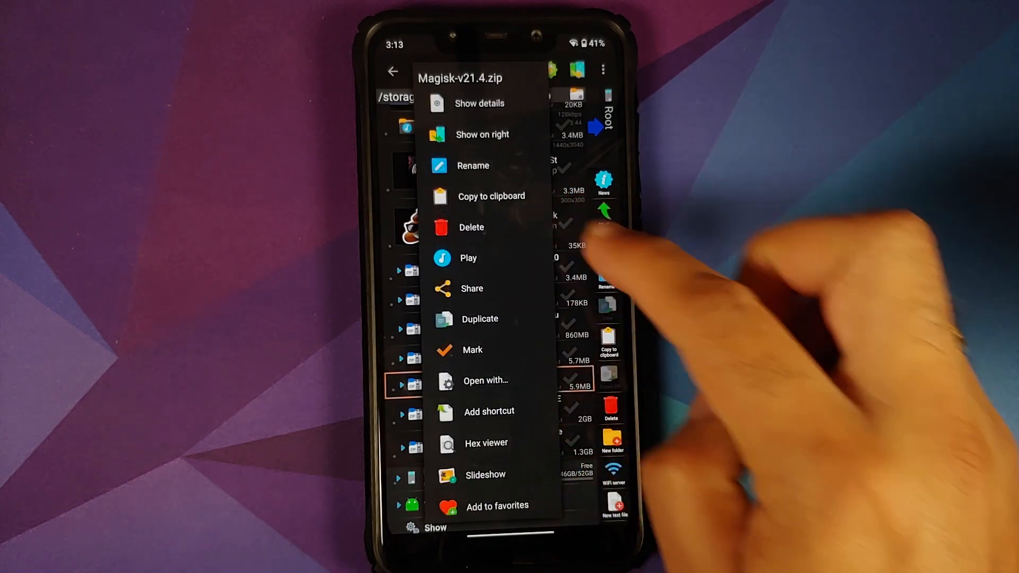
{"action": "left_click", "coordinate": [490, 196]}
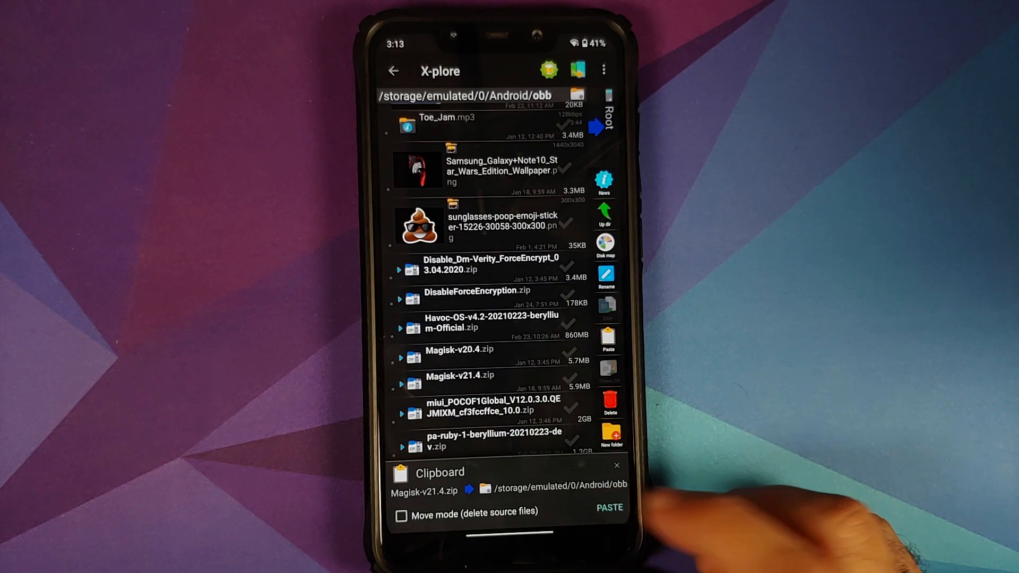
{"action": "left_click", "coordinate": [609, 508]}
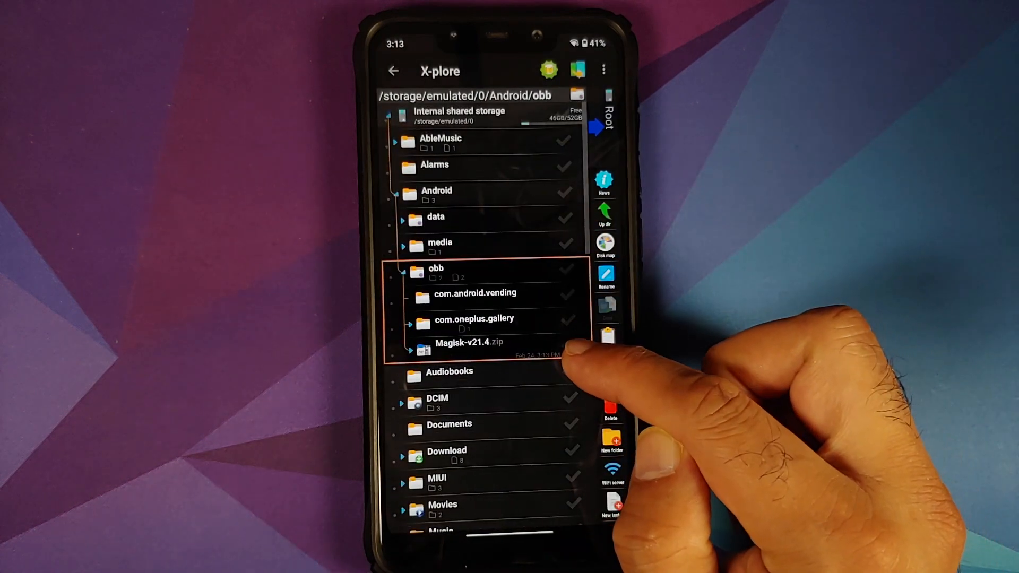
{"action": "left_click", "coordinate": [487, 343]}
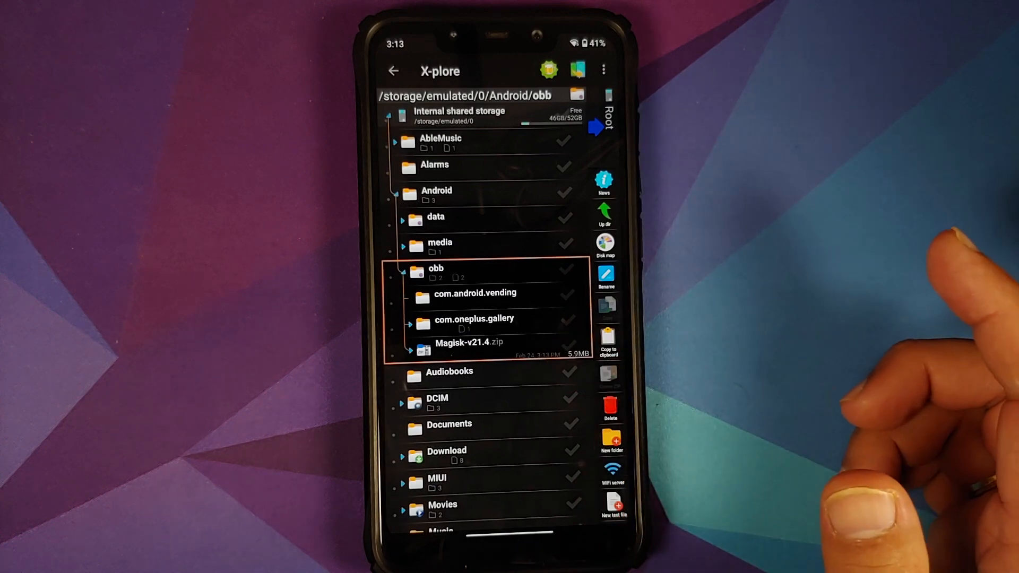